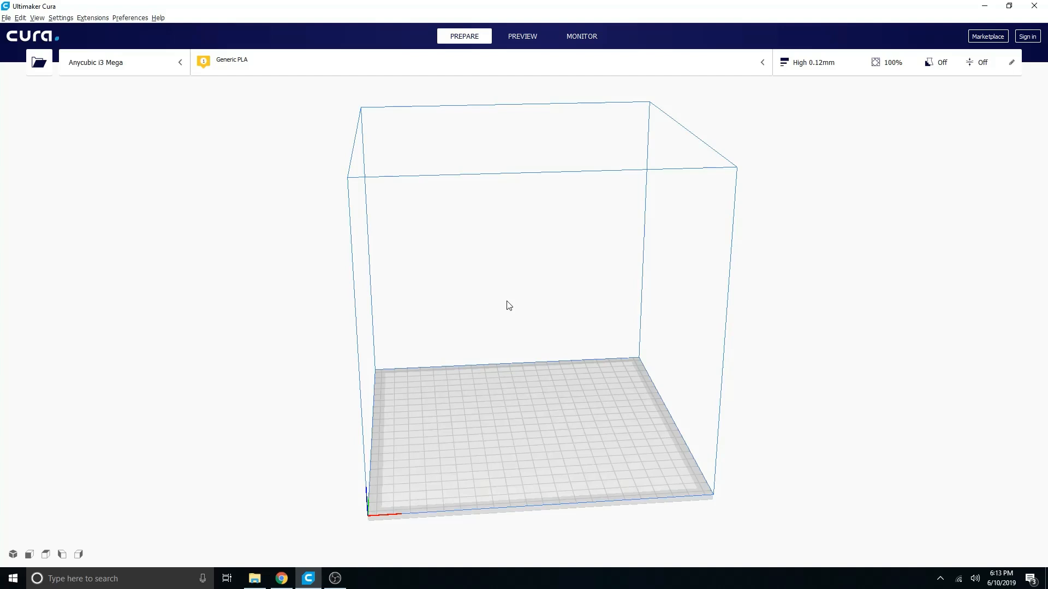
mouse_move(306, 566)
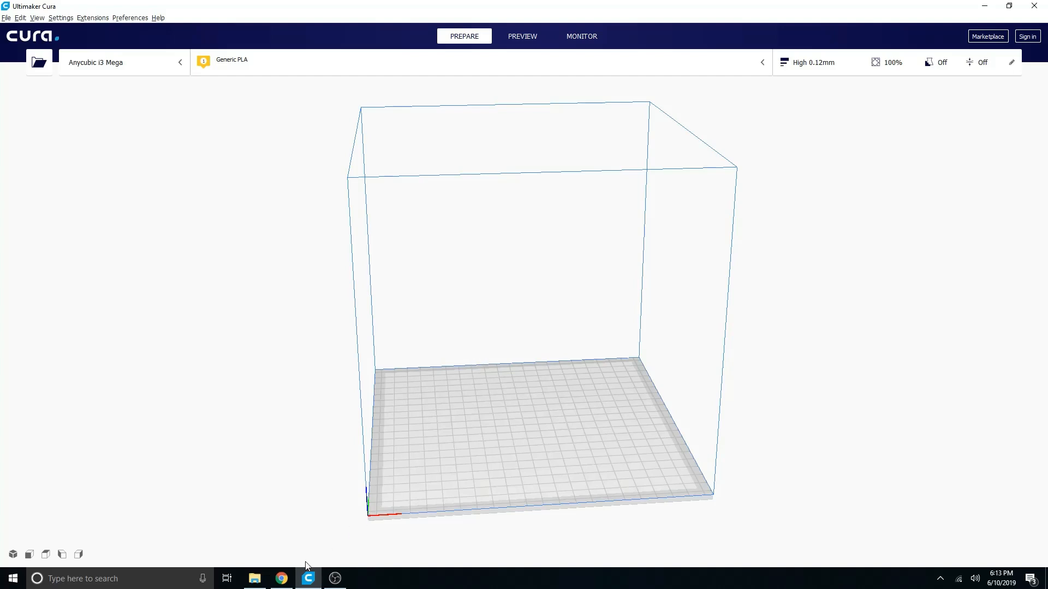
mouse_move(280, 578)
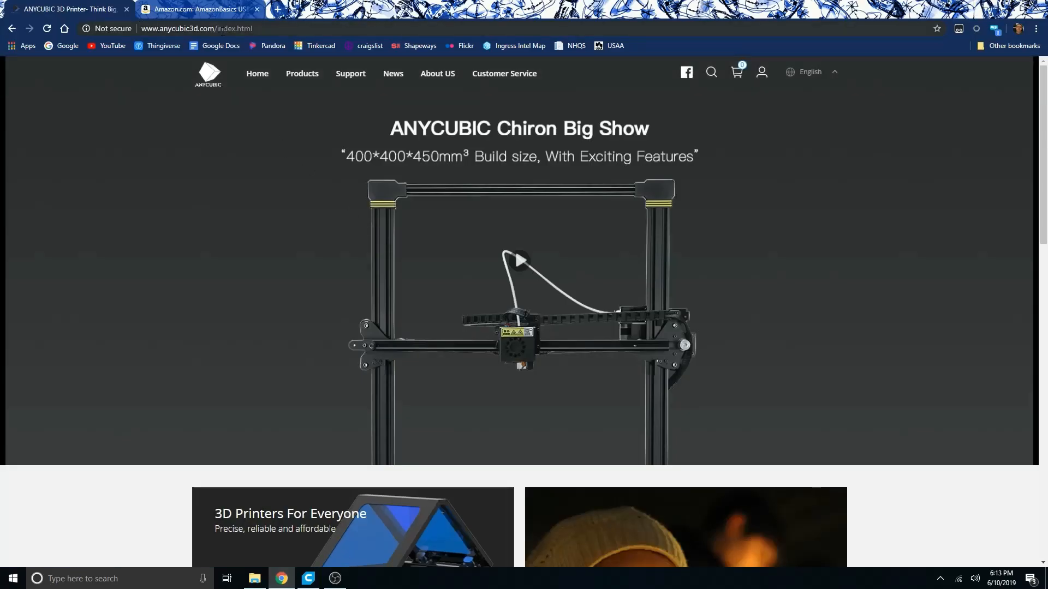
Go to Support > Download & Video, open the ANYCUBIC Mega page, and download the firmware from Firmwares.
click(350, 73)
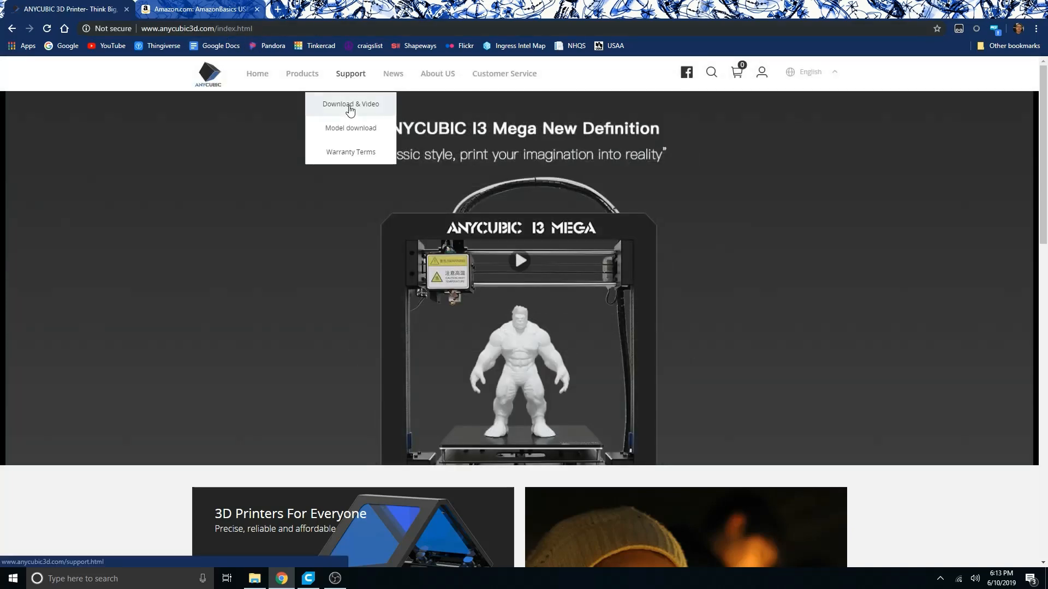
click(351, 103)
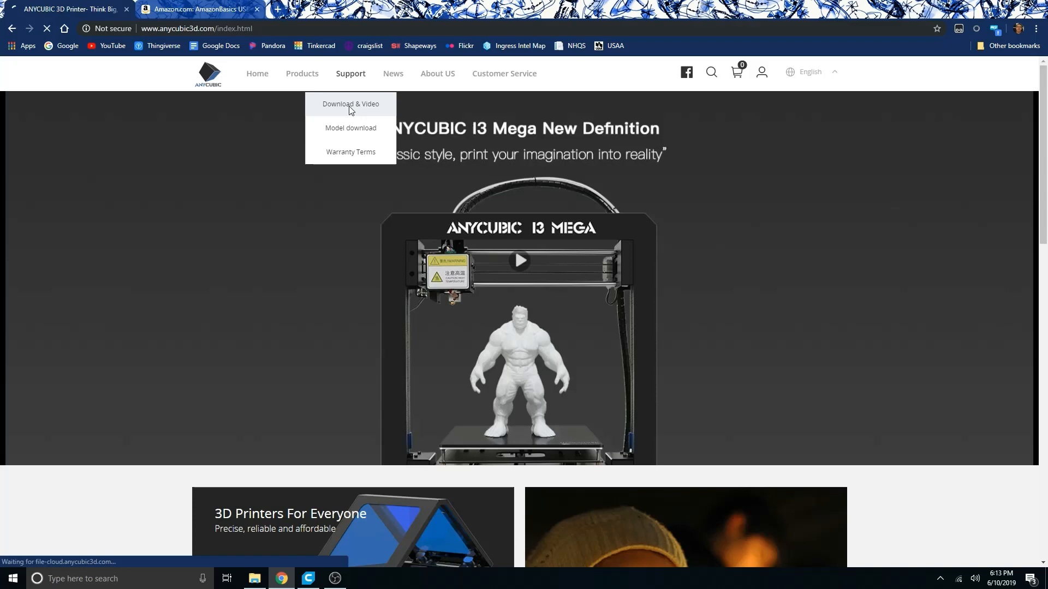
click(351, 104)
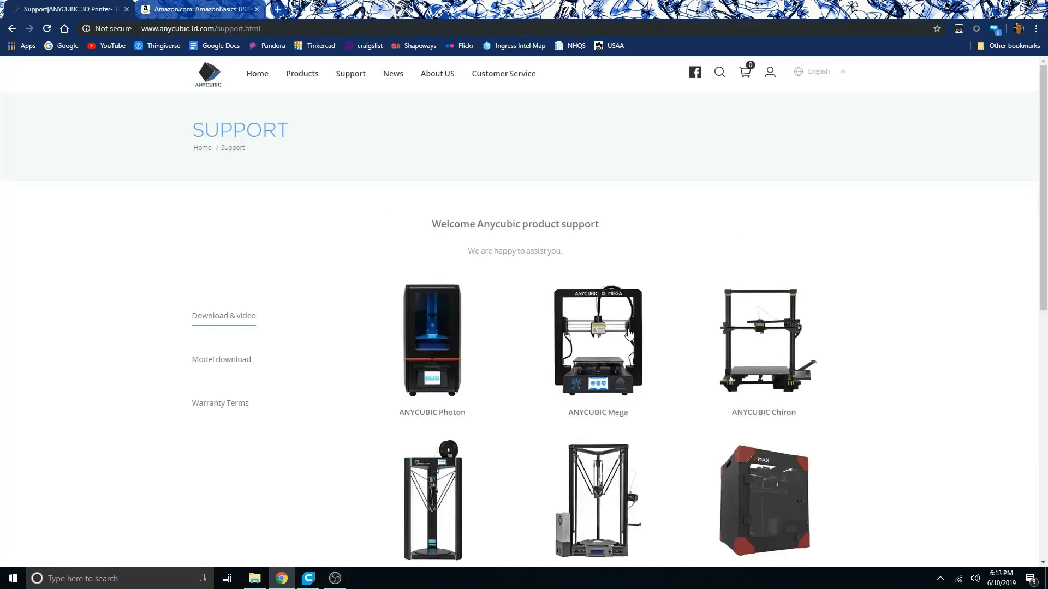
click(596, 341)
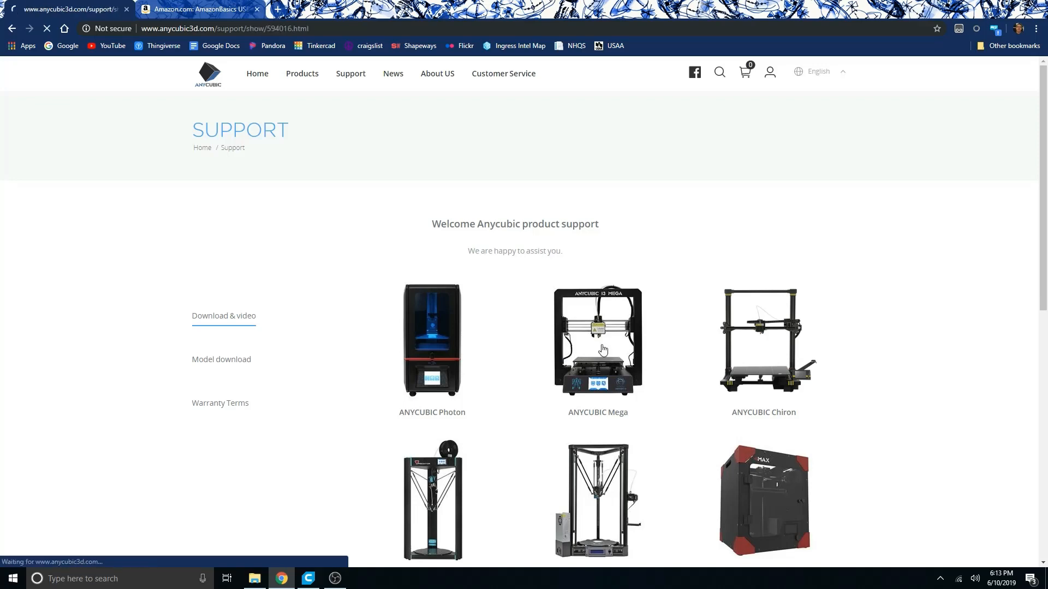
click(596, 340)
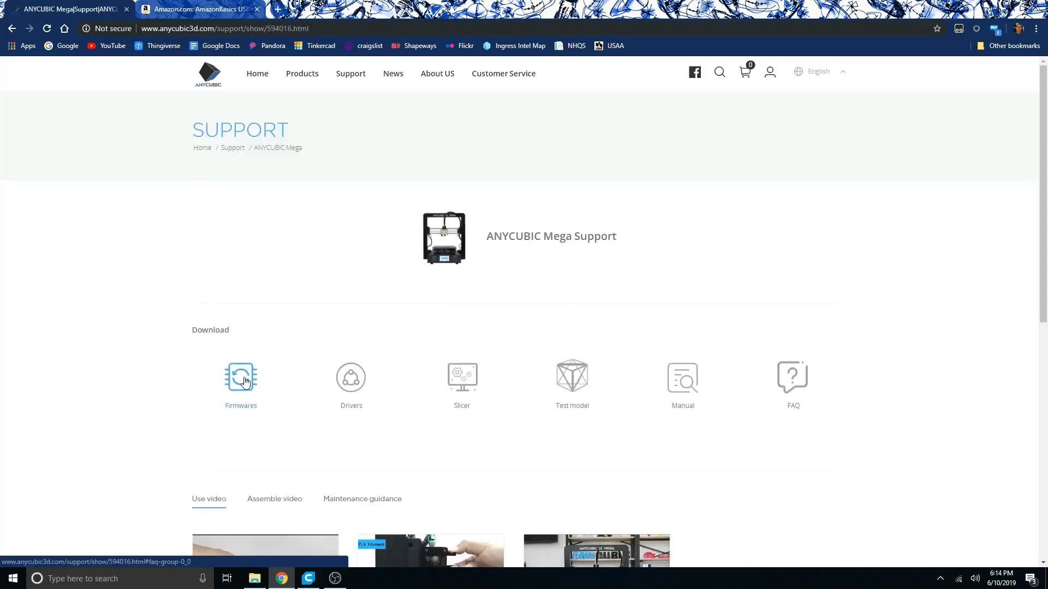
click(241, 376)
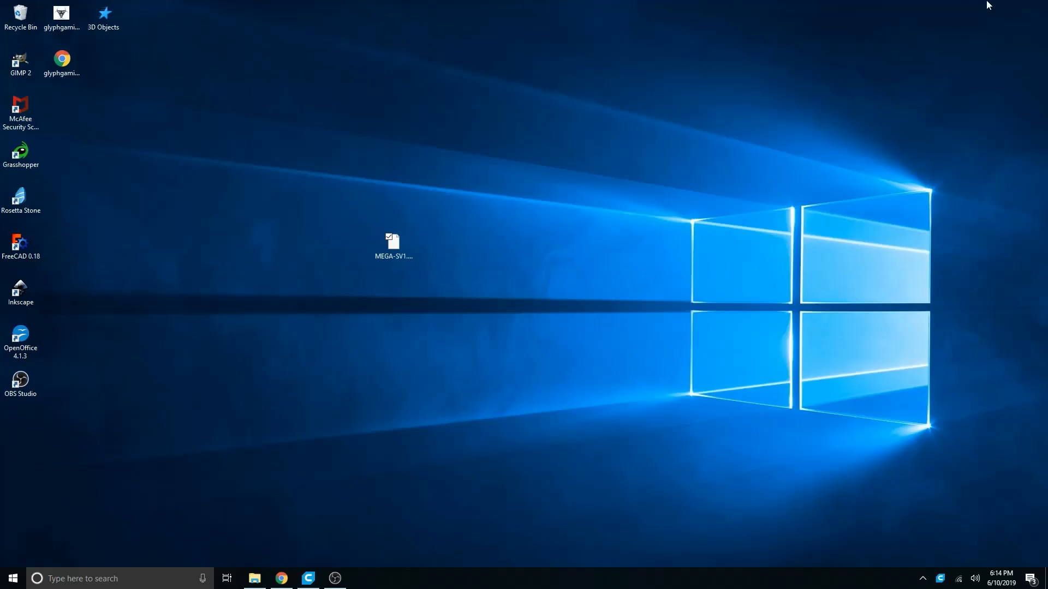
Confirm the desktop file is MEGA-SV1.1.3.hex, then restore the Anycubic support page in Chrome.
click(394, 244)
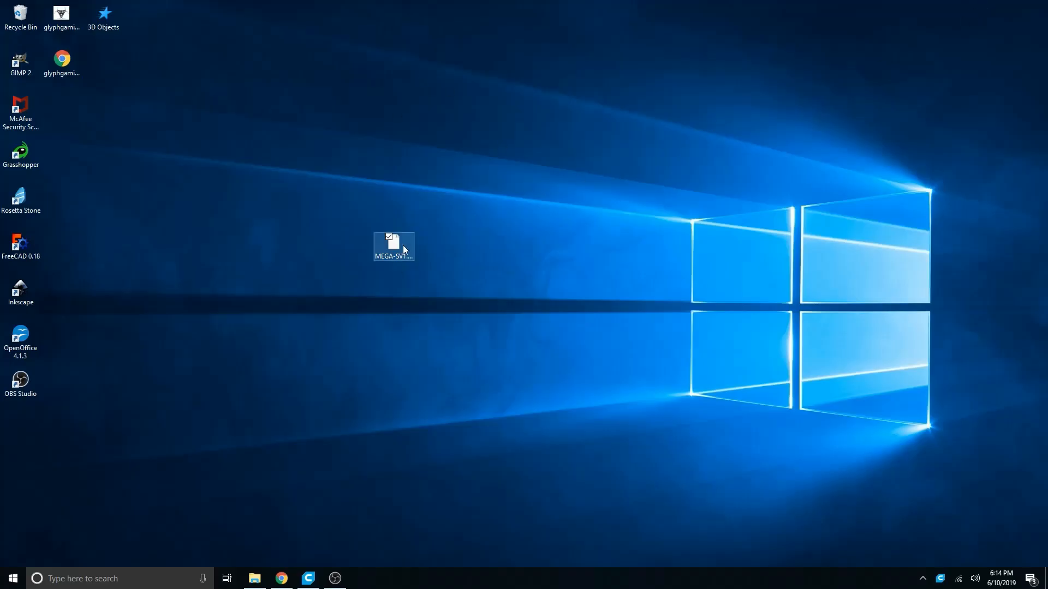
click(393, 245)
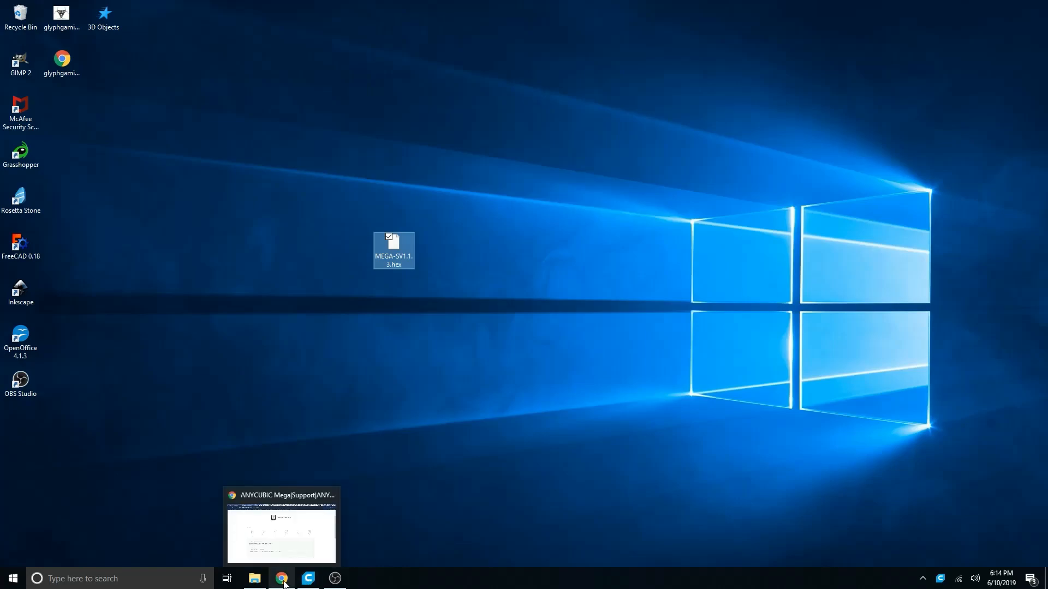
click(281, 578)
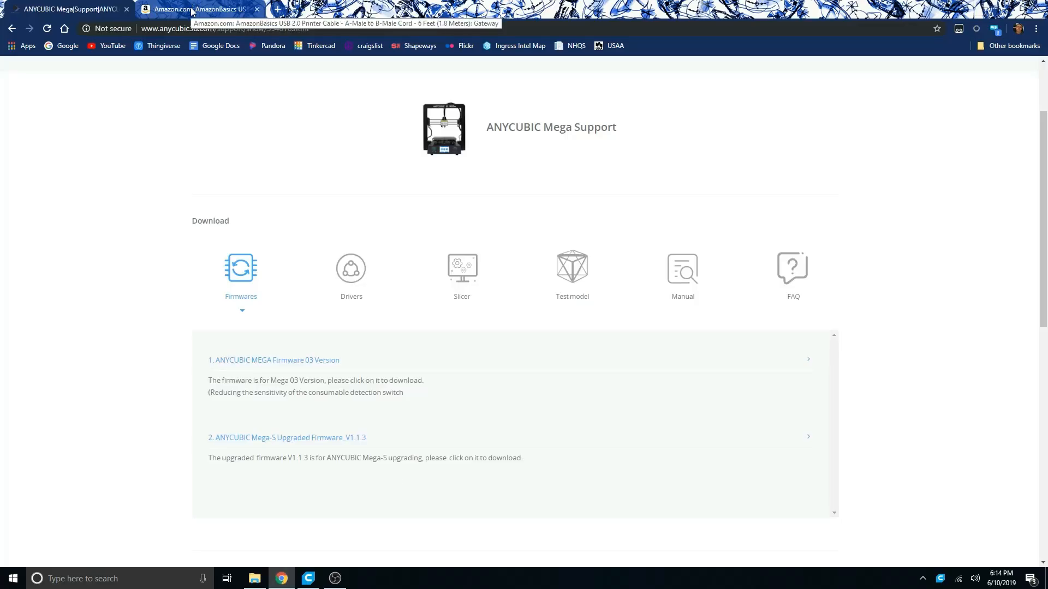
View the $5.10 AmazonBasics USB A-to-B printer cable listing, then minimize the browser.
click(196, 9)
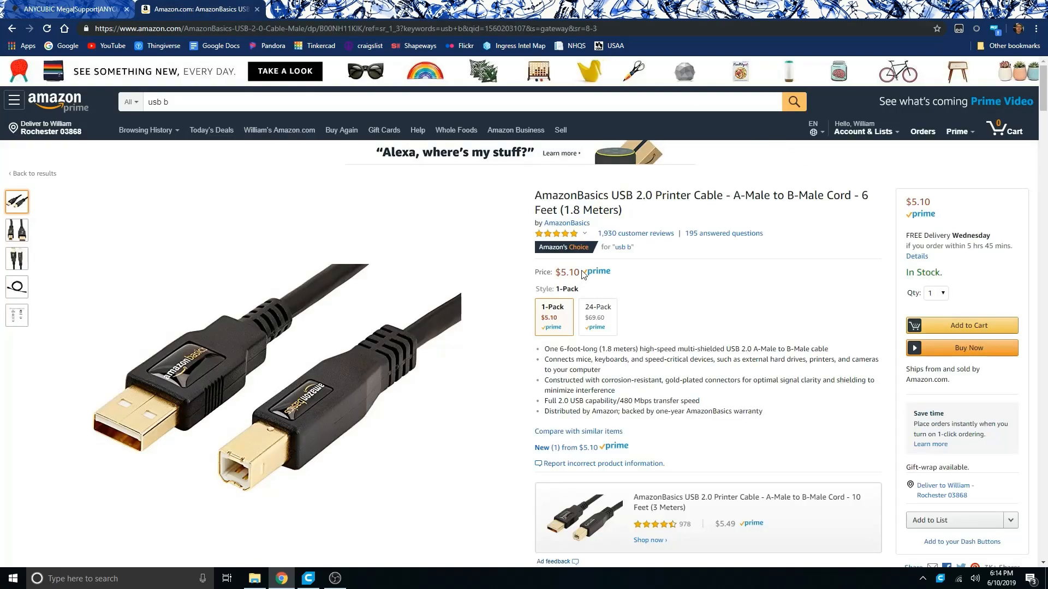
mouse_move(679, 279)
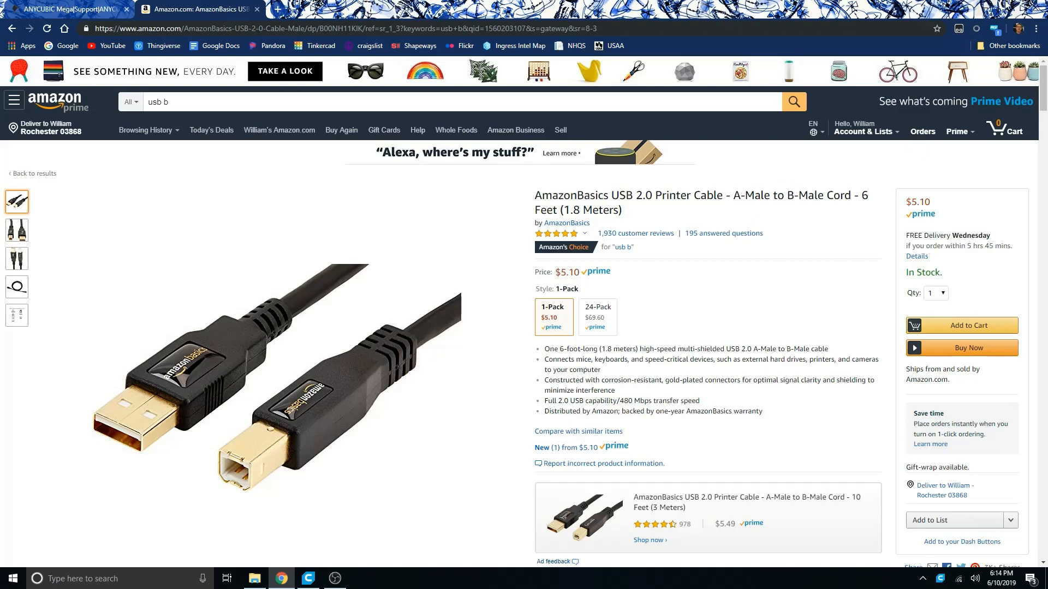
mouse_move(1002, 5)
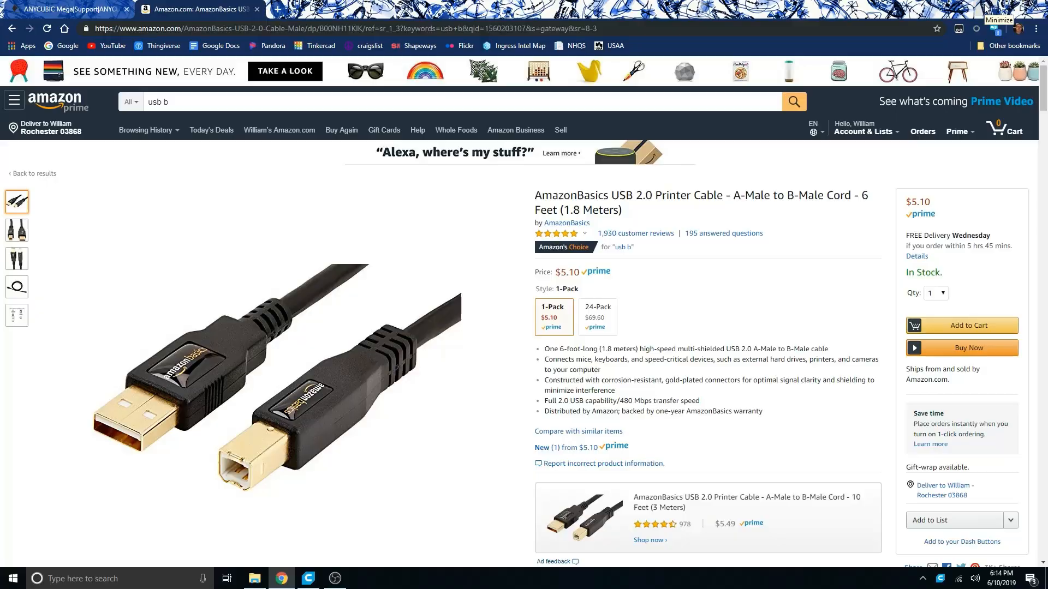
click(996, 20)
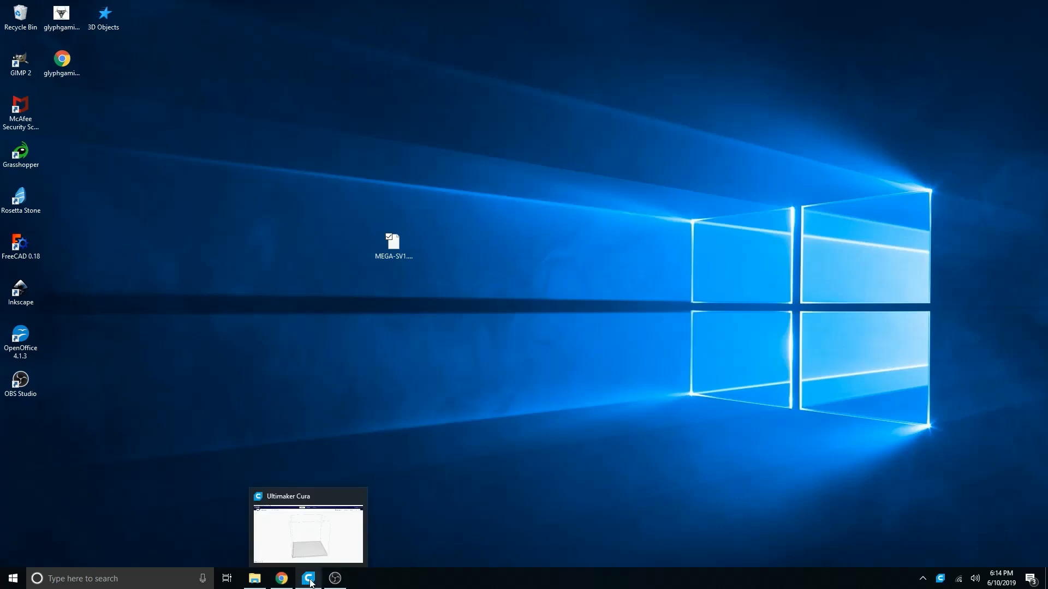
From Preferences > Configure Cura > Printers, open Update Firmware for the Anycubic i3 Mega.
click(307, 578)
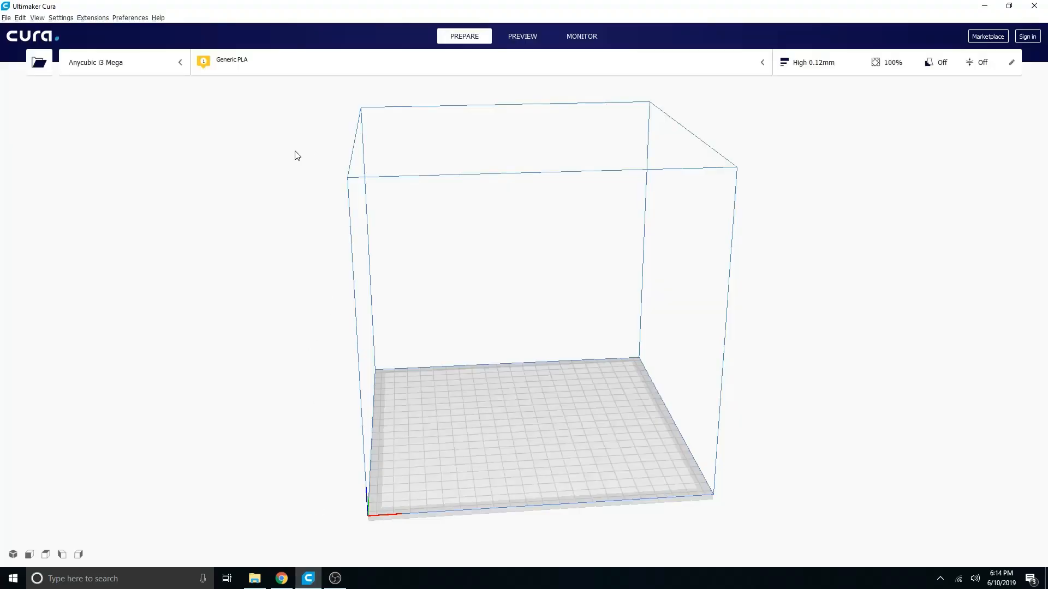
mouse_move(130, 17)
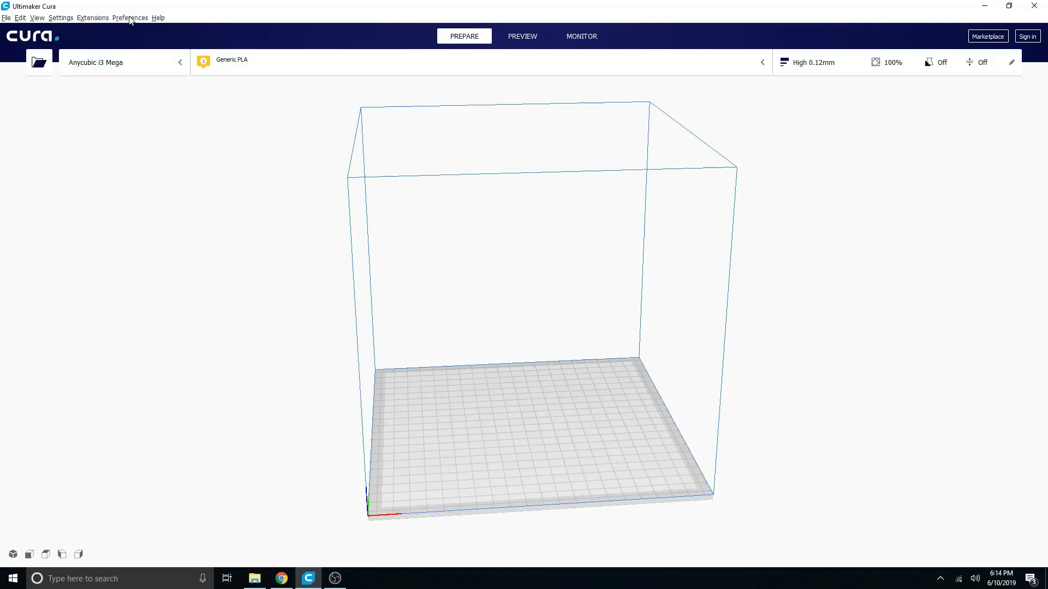
click(130, 17)
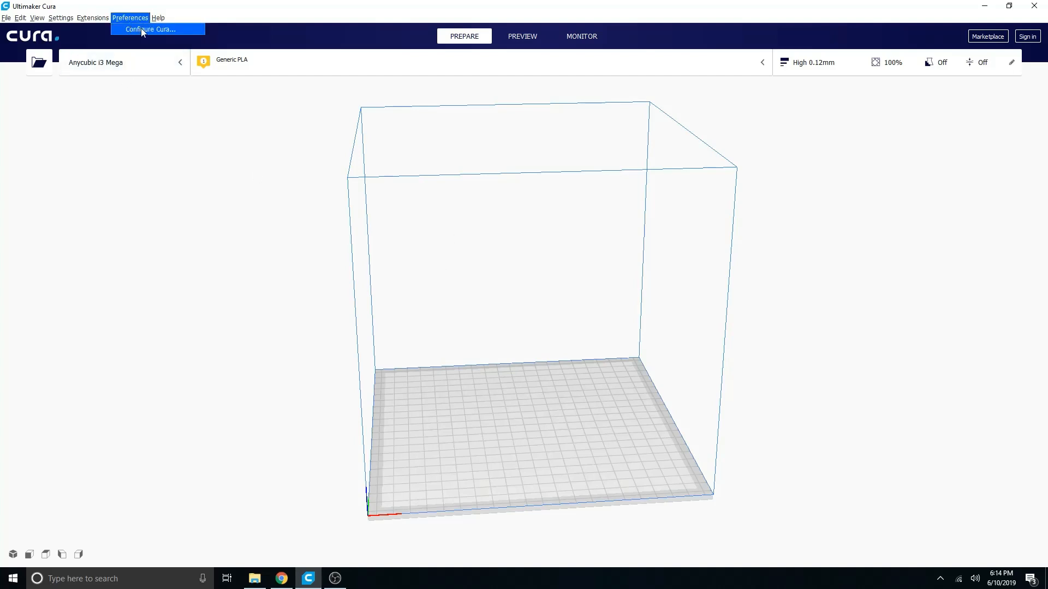
click(149, 29)
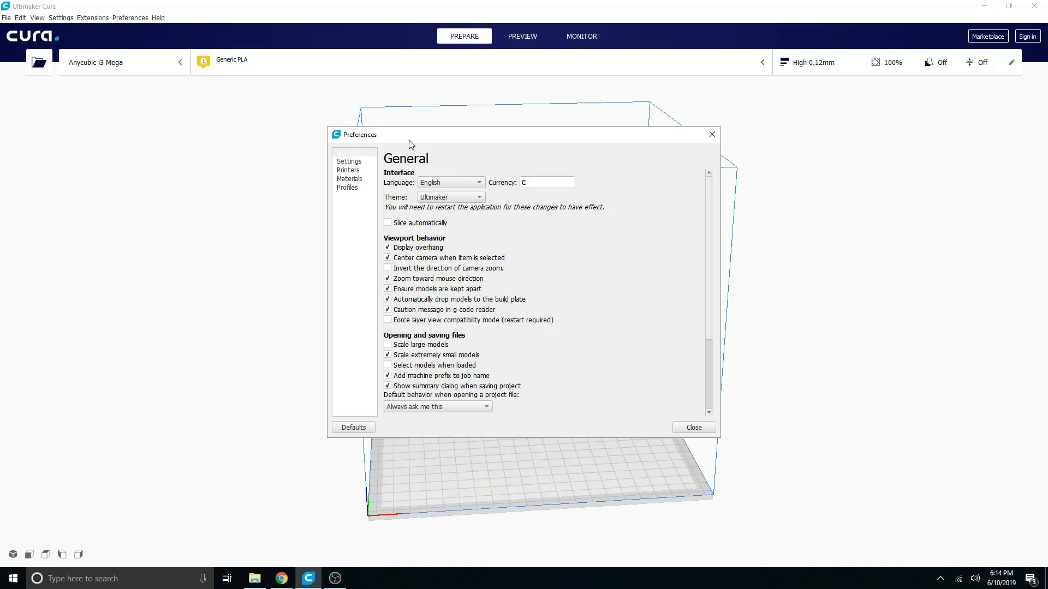
click(347, 170)
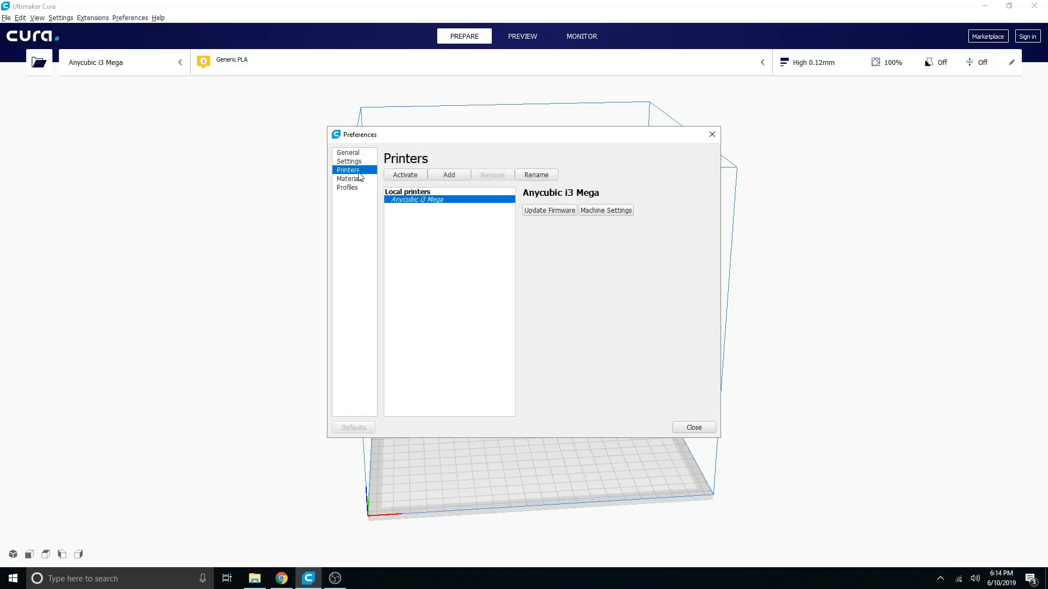
mouse_move(438, 205)
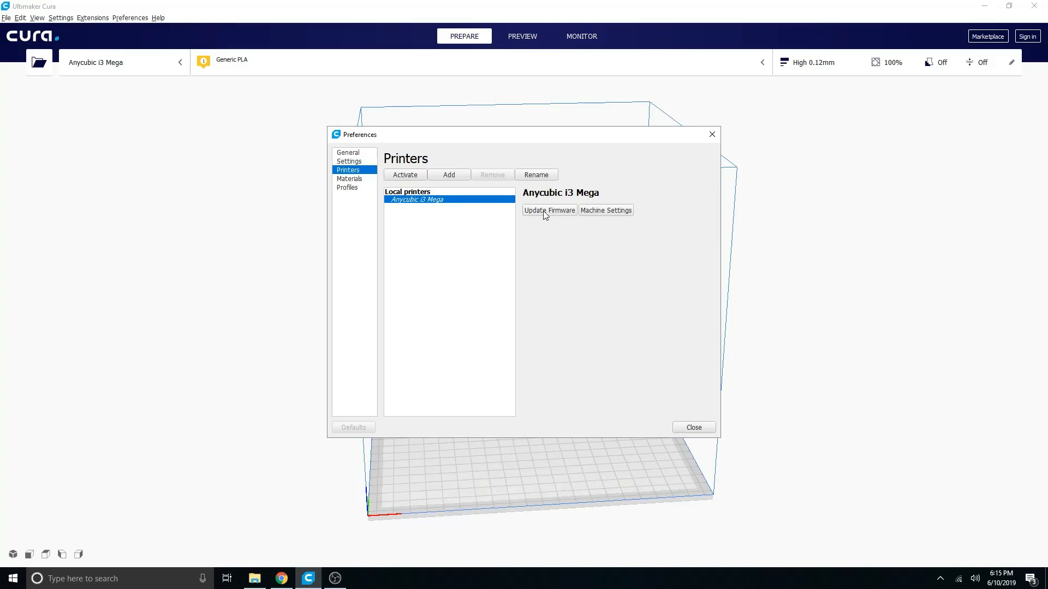
click(548, 211)
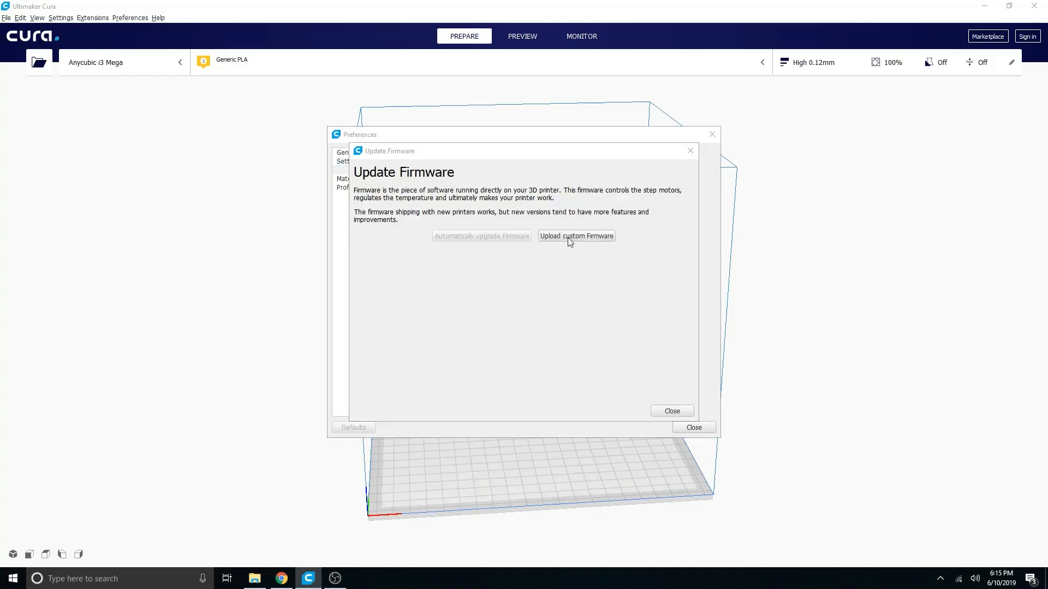
Upload MEGA-SV1.1.3.hex from the Desktop as custom firmware to start the update.
click(576, 236)
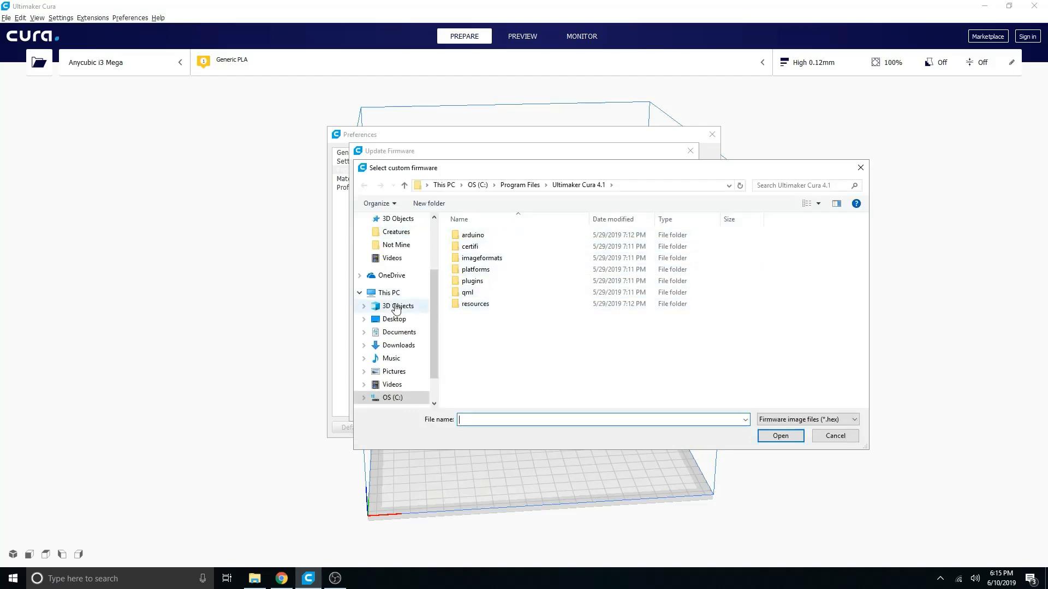
click(393, 319)
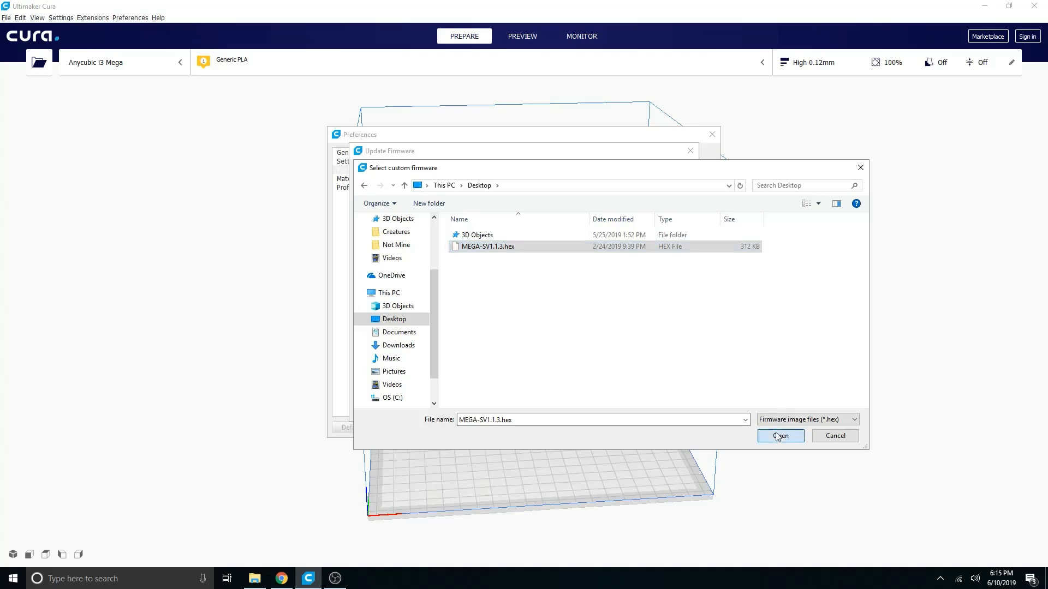
click(779, 435)
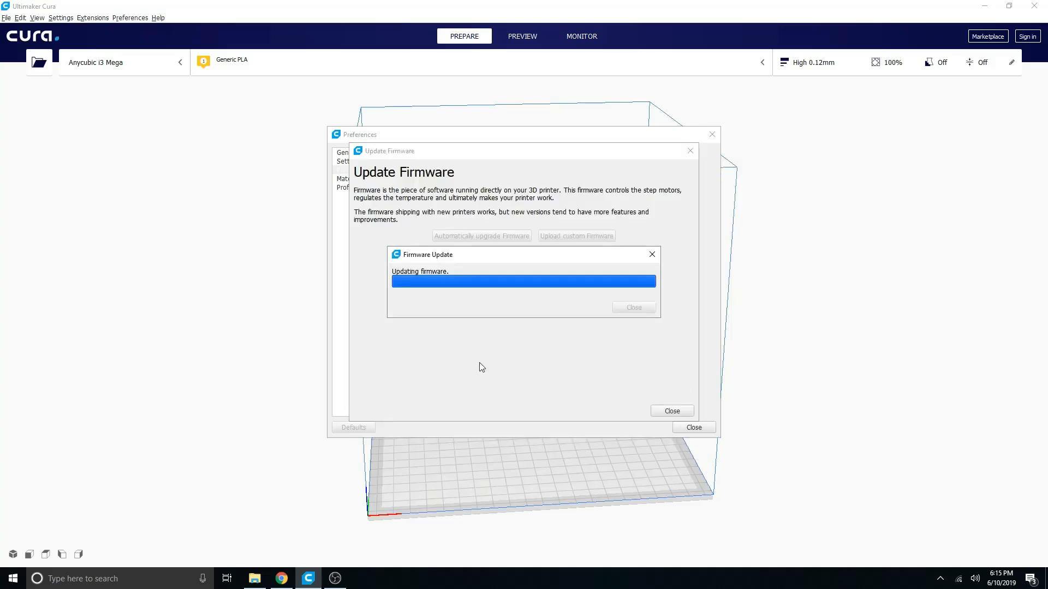